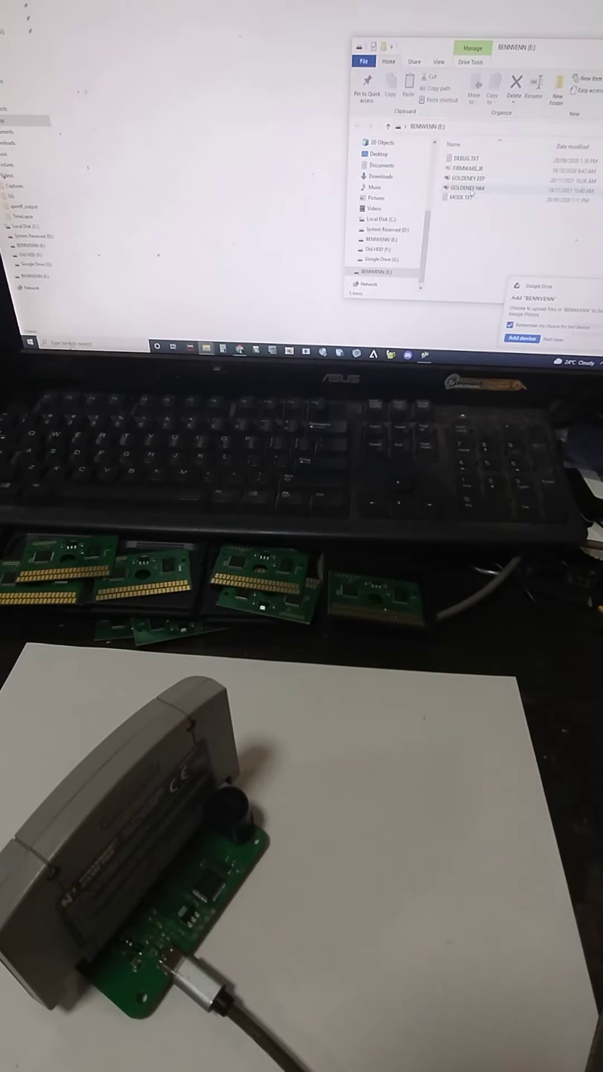
Select the GOLDENEY.N64 ROM file on the BENVENN (E:) drive
{"action": "left_click", "coordinate": [469, 188]}
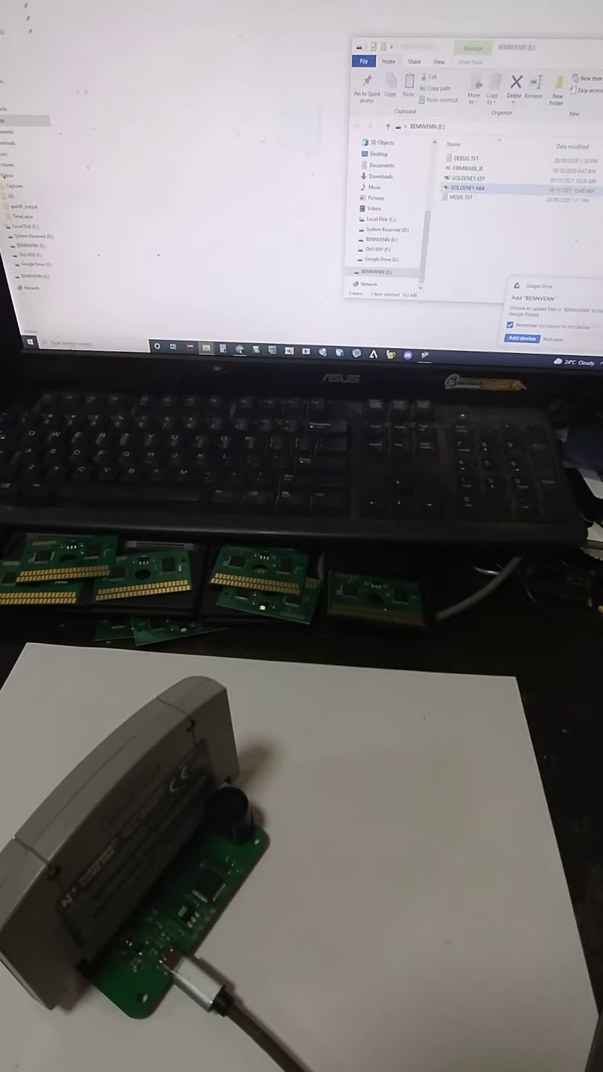